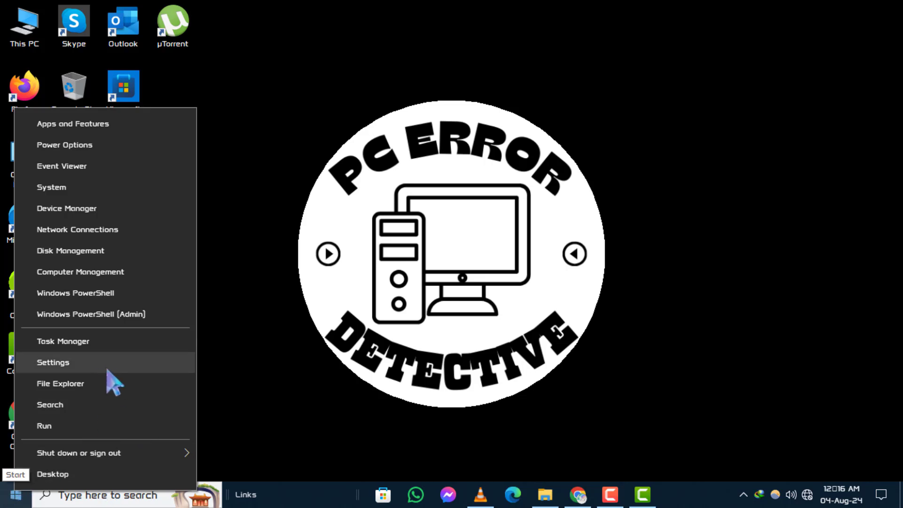
# - Launch Settings and go to Update & Security, showing the Windows Update page
pyautogui.click(53, 362)
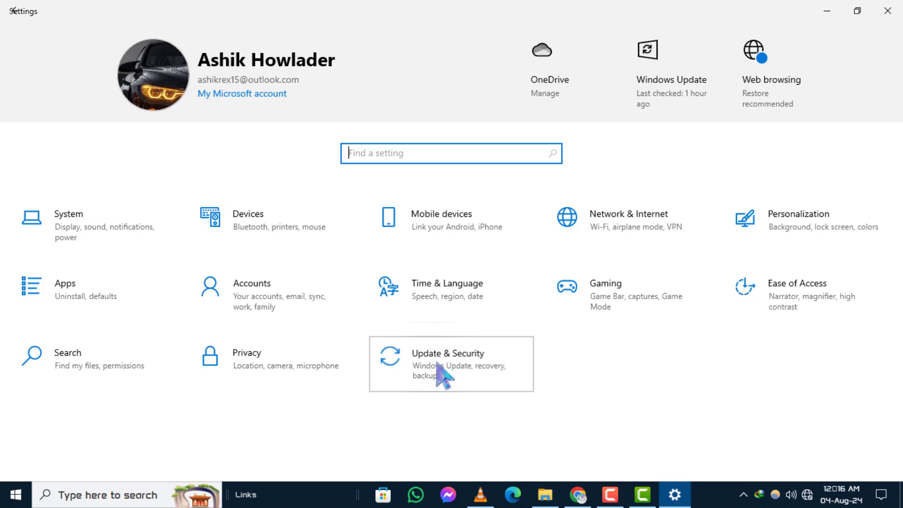
pyautogui.click(451, 363)
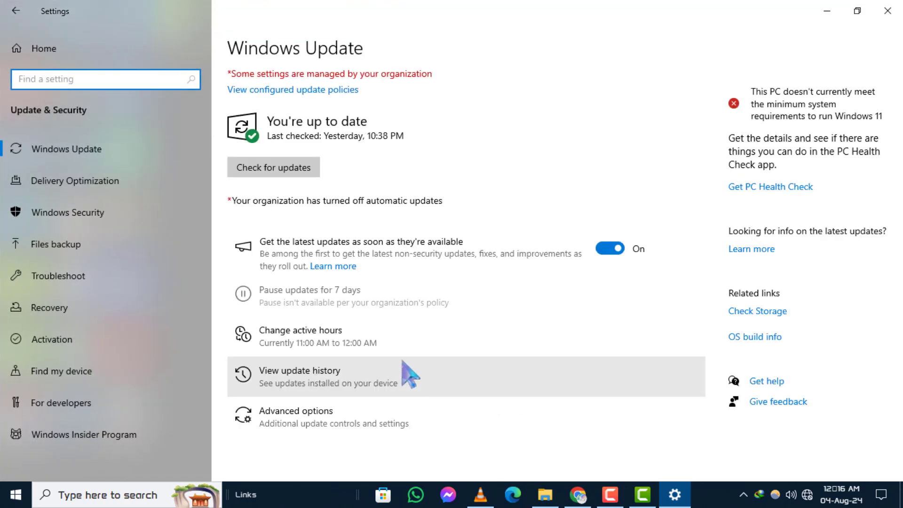
pyautogui.moveTo(51, 277)
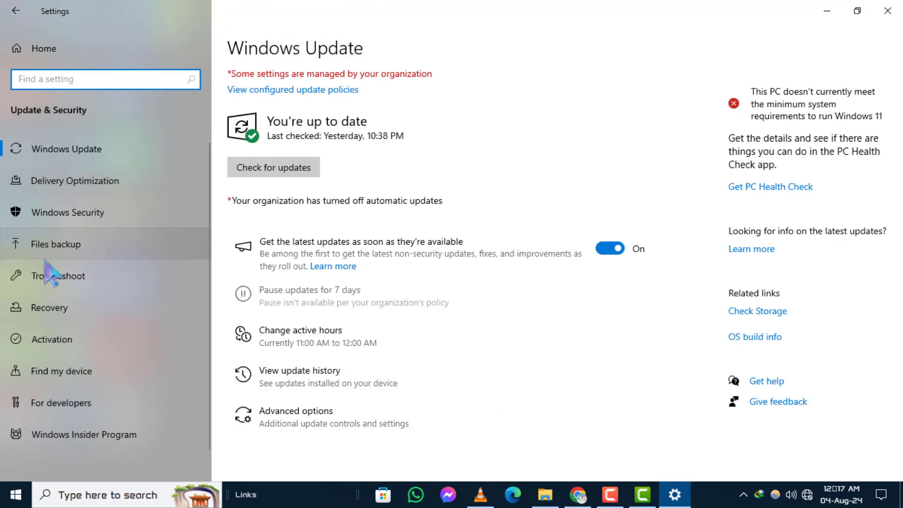
# - Switch to the Files backup page showing File History with automatic backup on
pyautogui.click(61, 244)
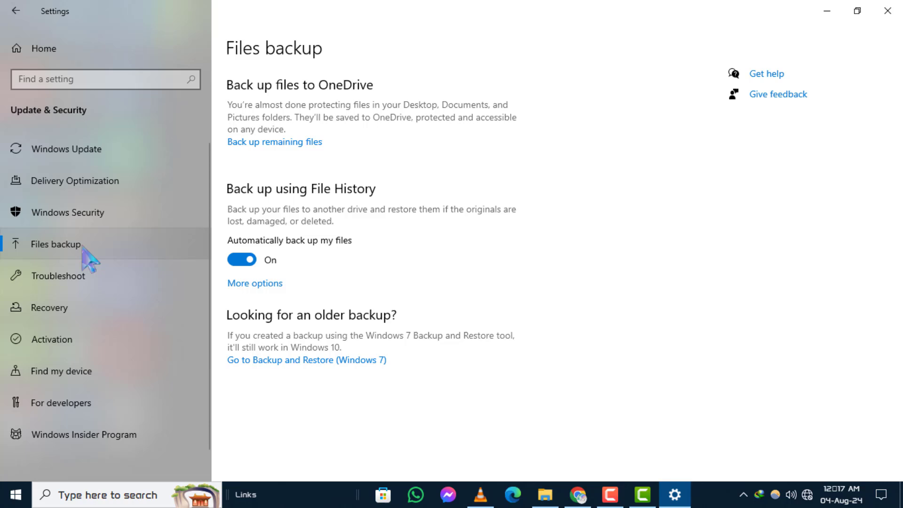
pyautogui.moveTo(168, 271)
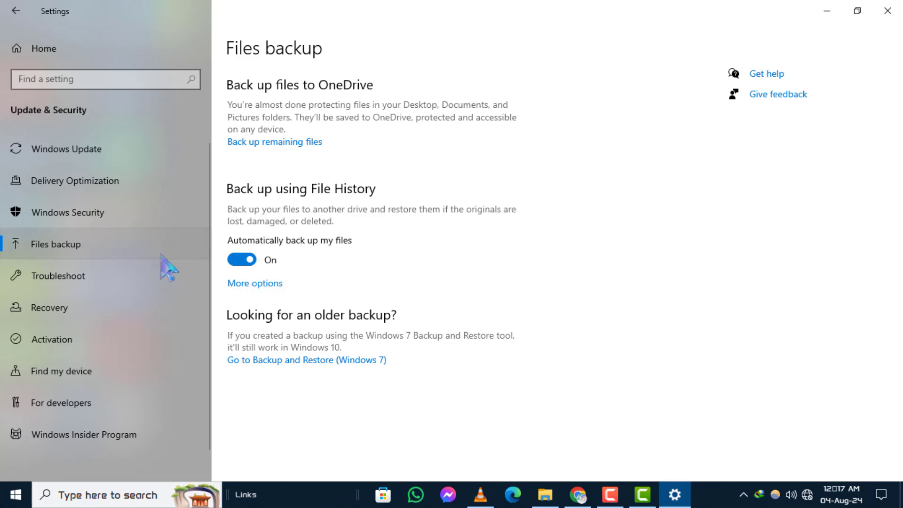
pyautogui.moveTo(298, 199)
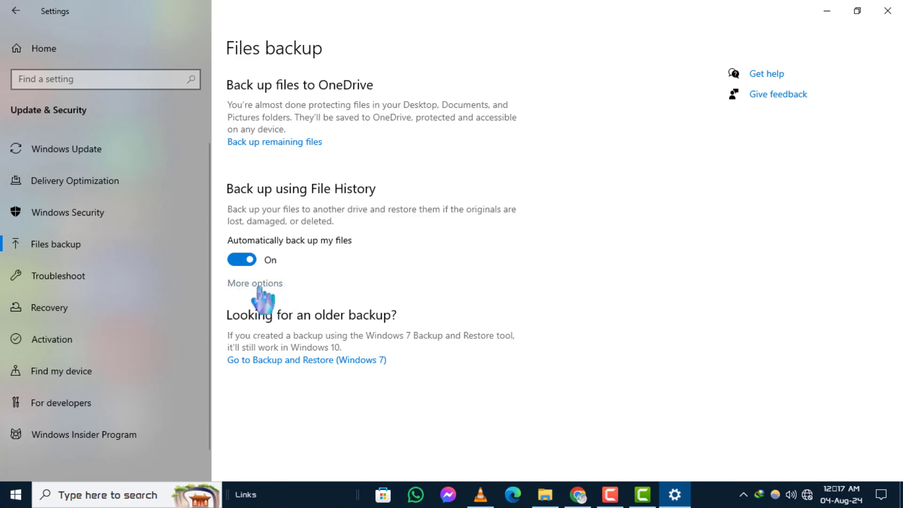
pyautogui.moveTo(260, 299)
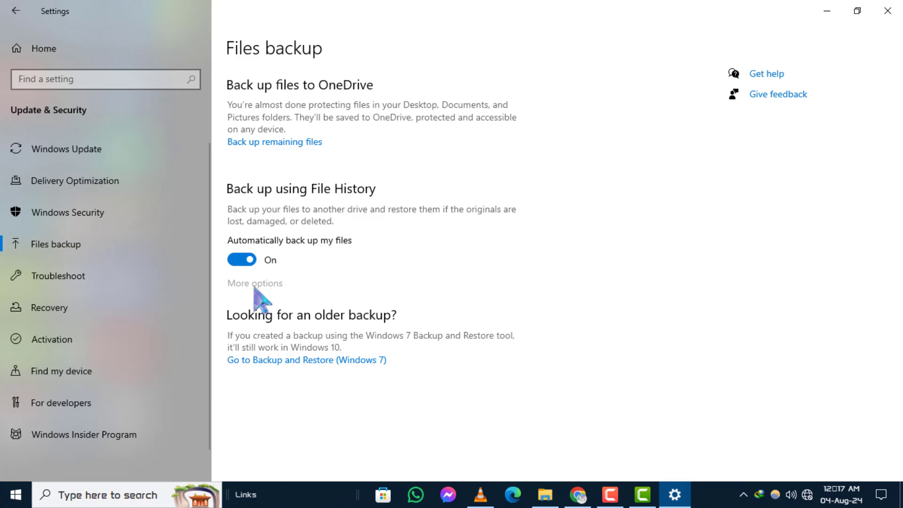
# - Add Downloads > Compressed to File History's backed-up folders via More options
pyautogui.click(254, 283)
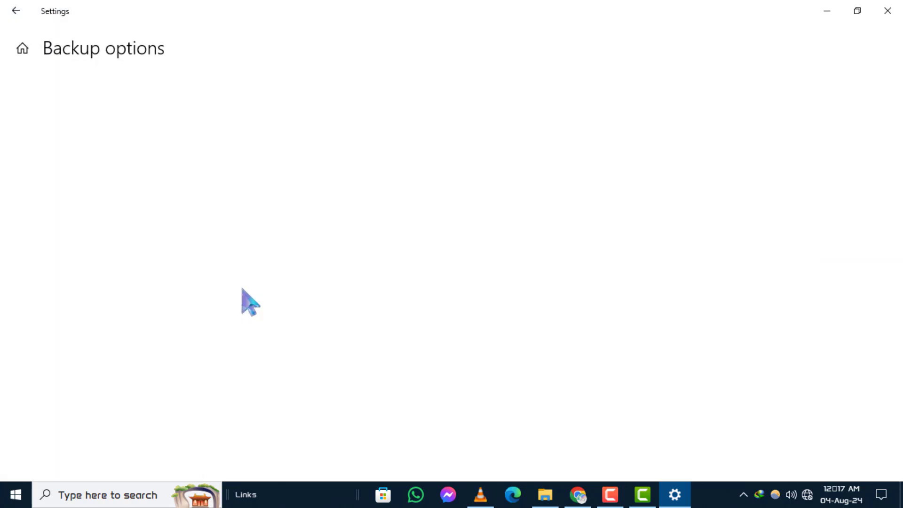
pyautogui.moveTo(156, 68)
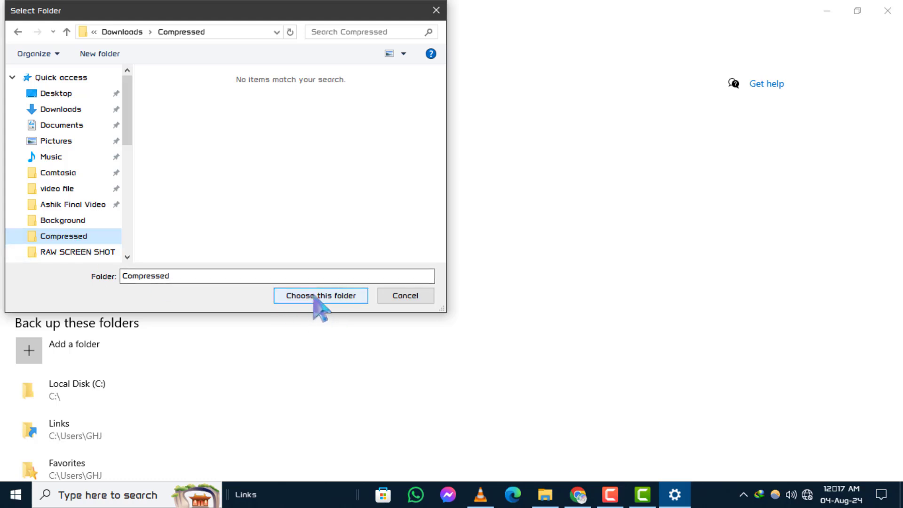
pyautogui.click(320, 295)
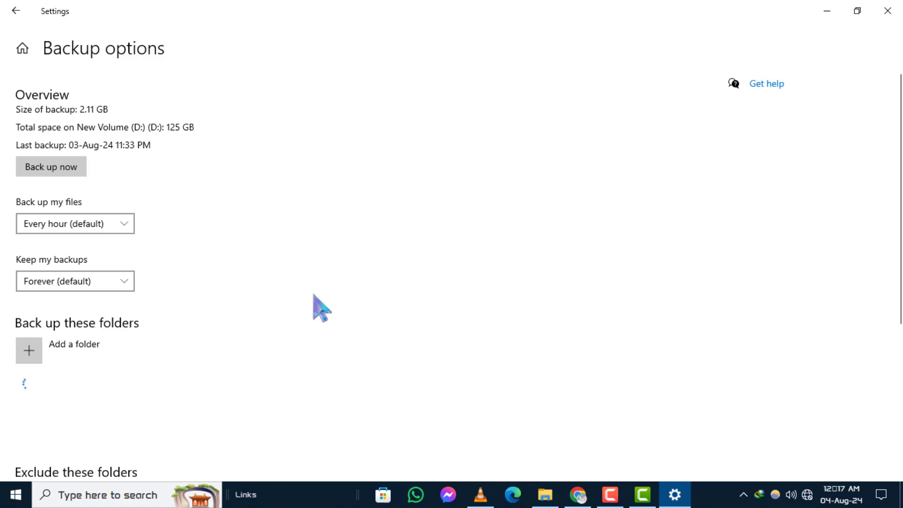
pyautogui.moveTo(766, 282)
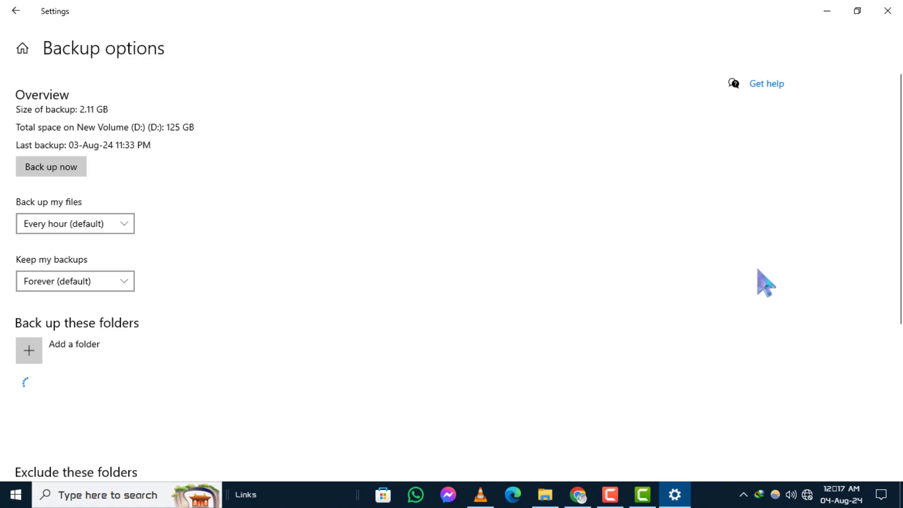
pyautogui.moveTo(452, 419)
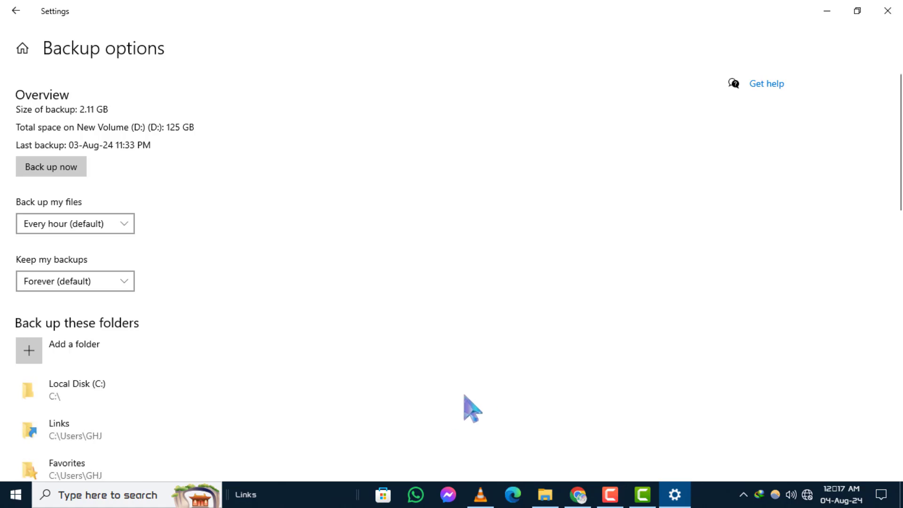
pyautogui.scroll(-3)
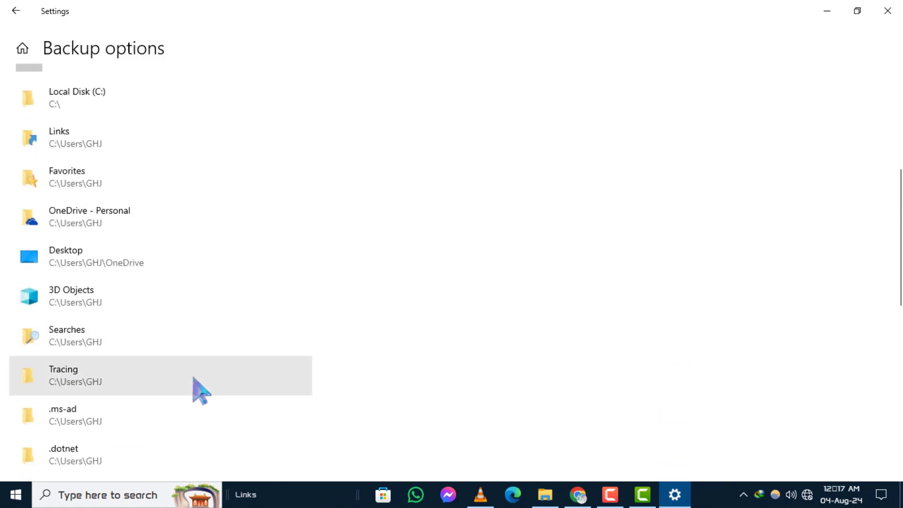